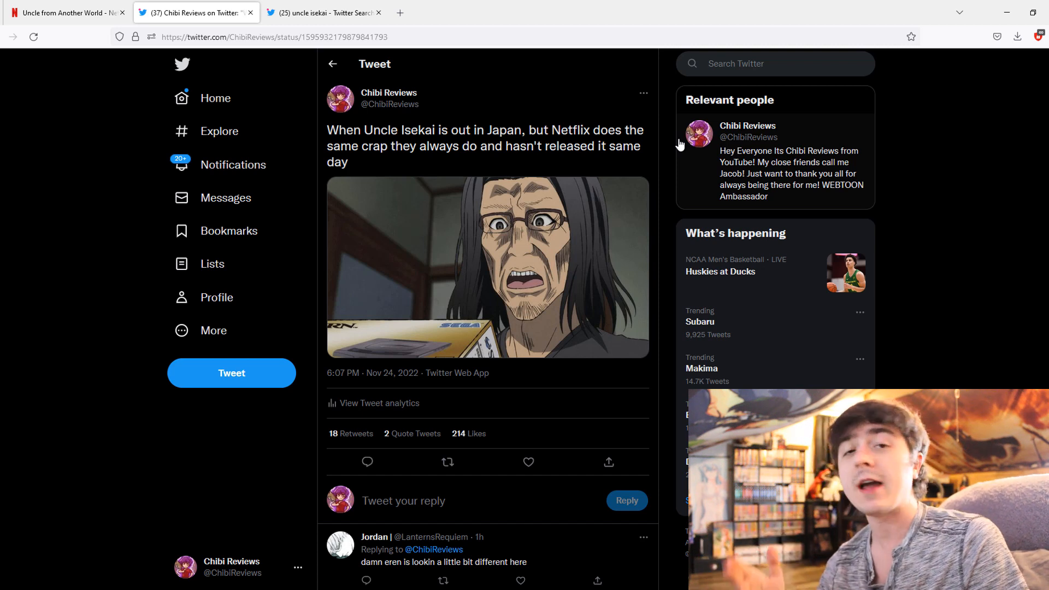
mouse_move(710, 5)
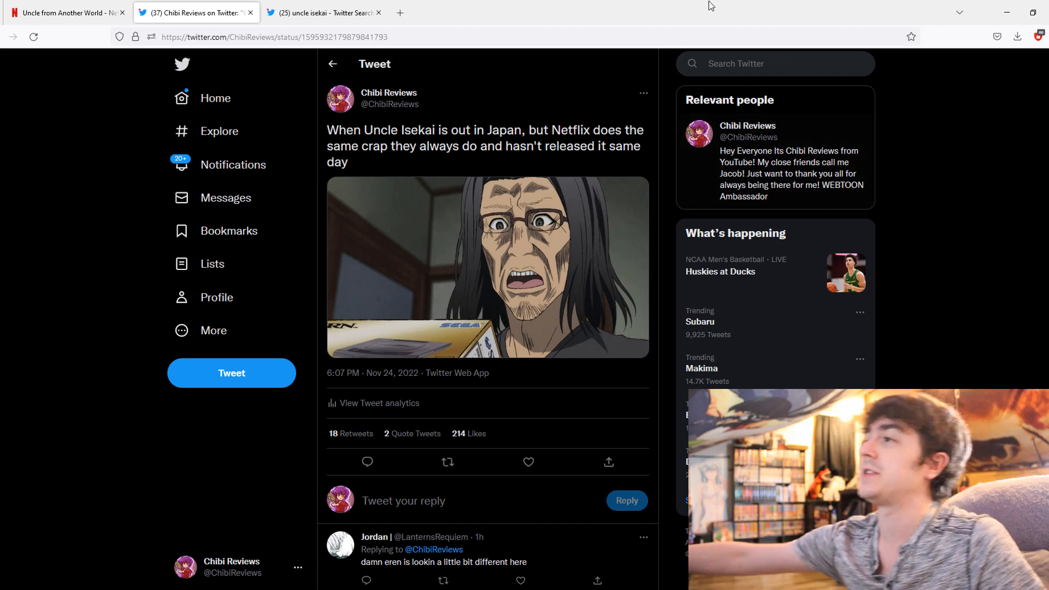
- Review Netflix's Uncle from Another World episode list, which stops at episode 7
click(486, 267)
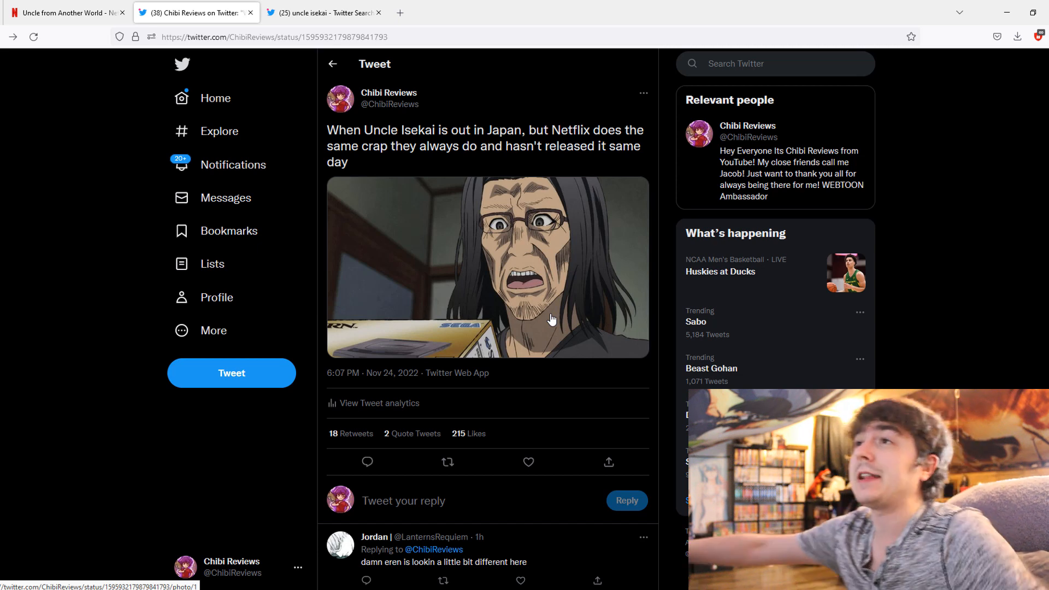
click(64, 12)
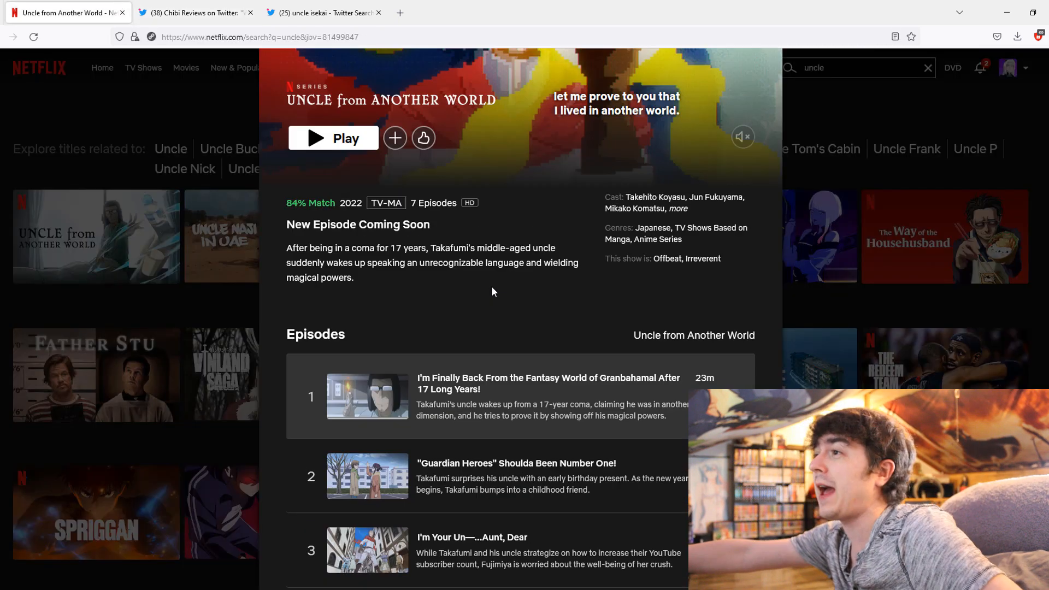
scroll(down, 3)
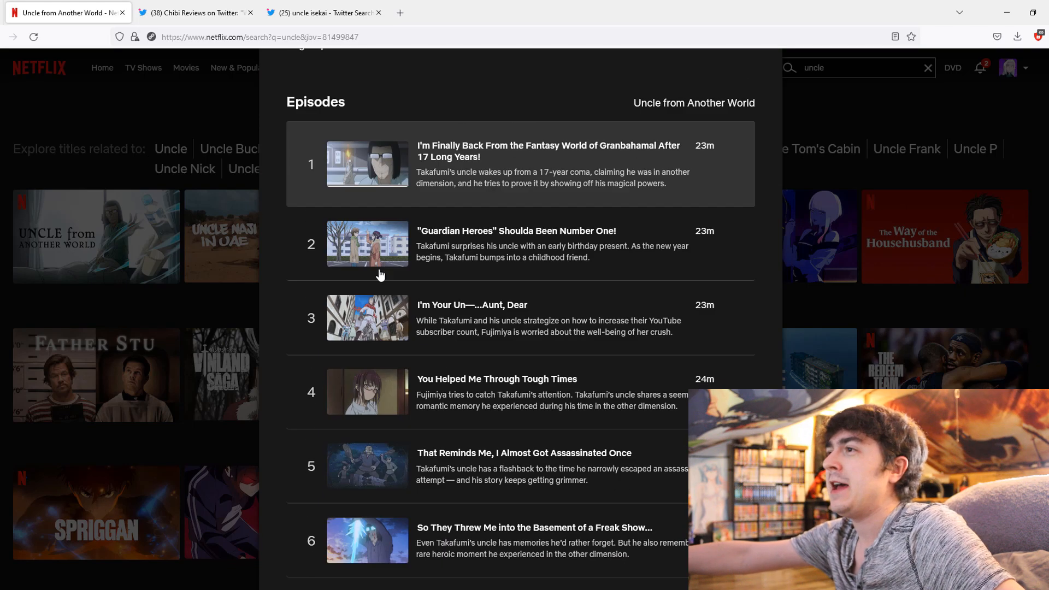
- Browse the 'uncle isekai' Twitter search down to AnyTube's episode 8 preview post airing November 24, 2022
click(323, 12)
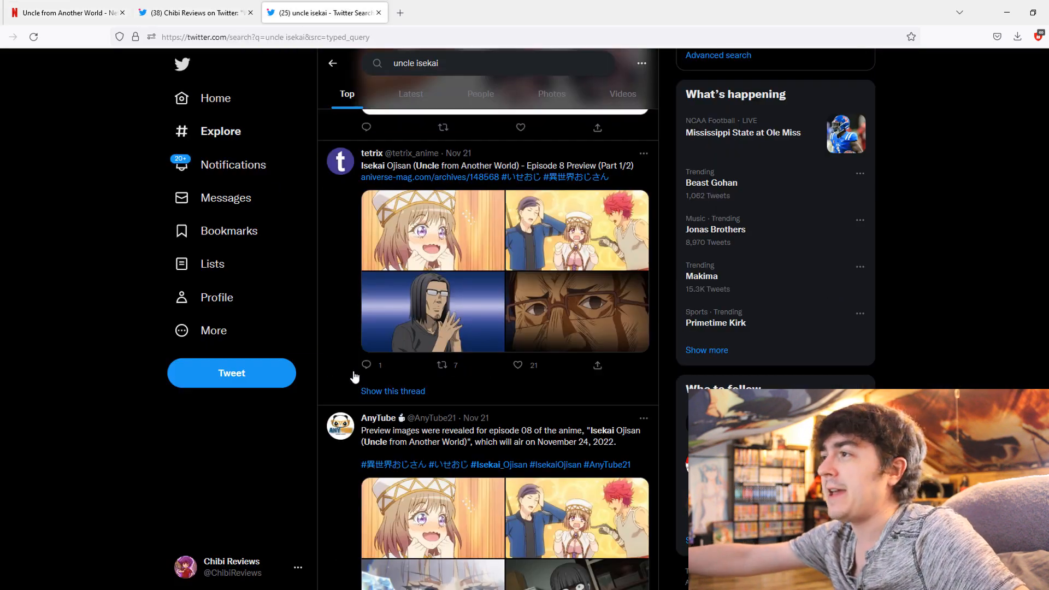
click(432, 229)
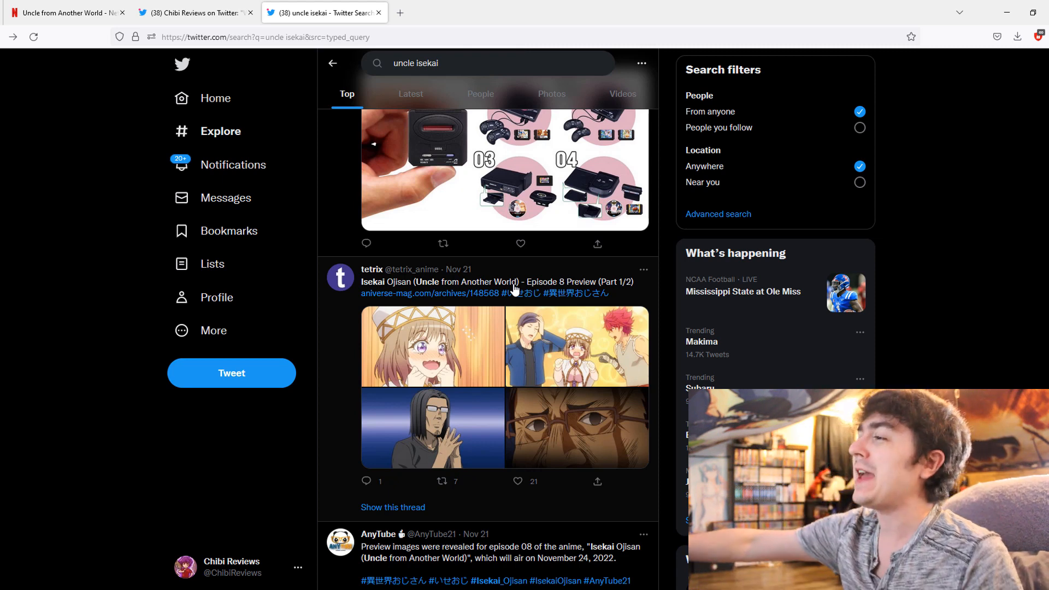
mouse_move(469, 341)
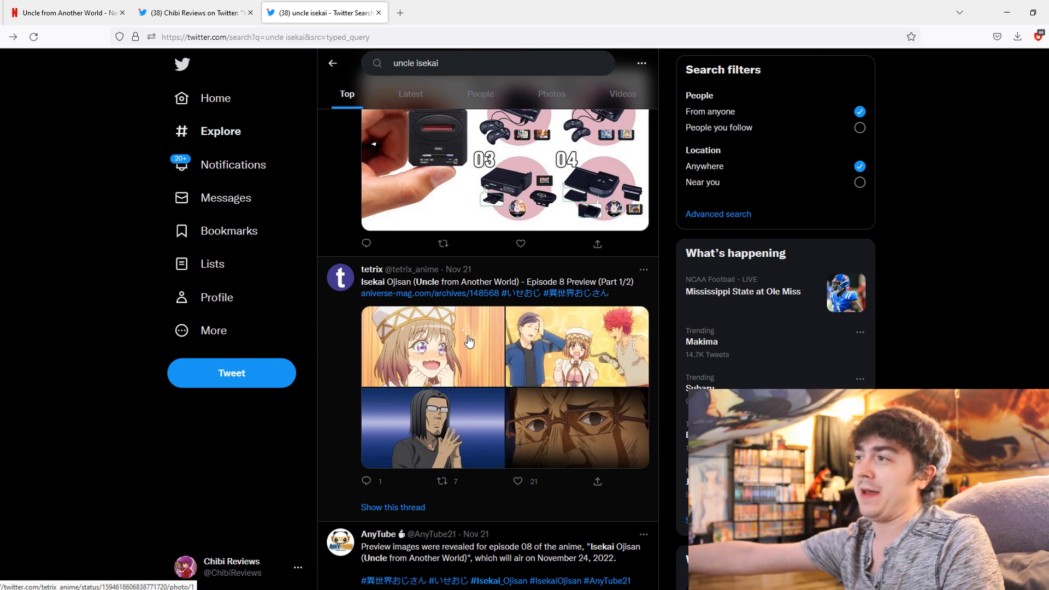
scroll(down, 3)
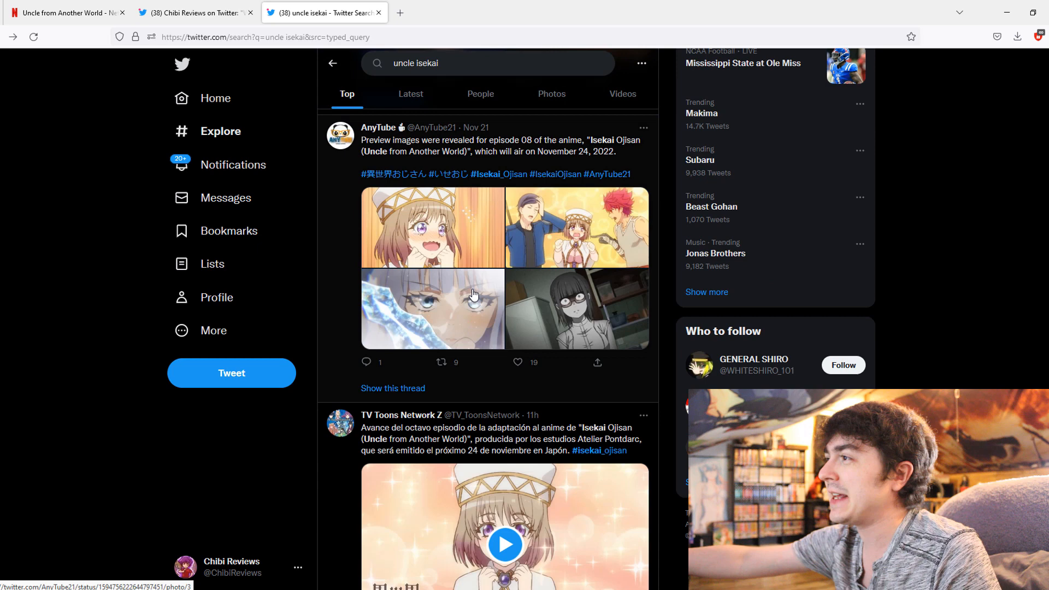
click(433, 308)
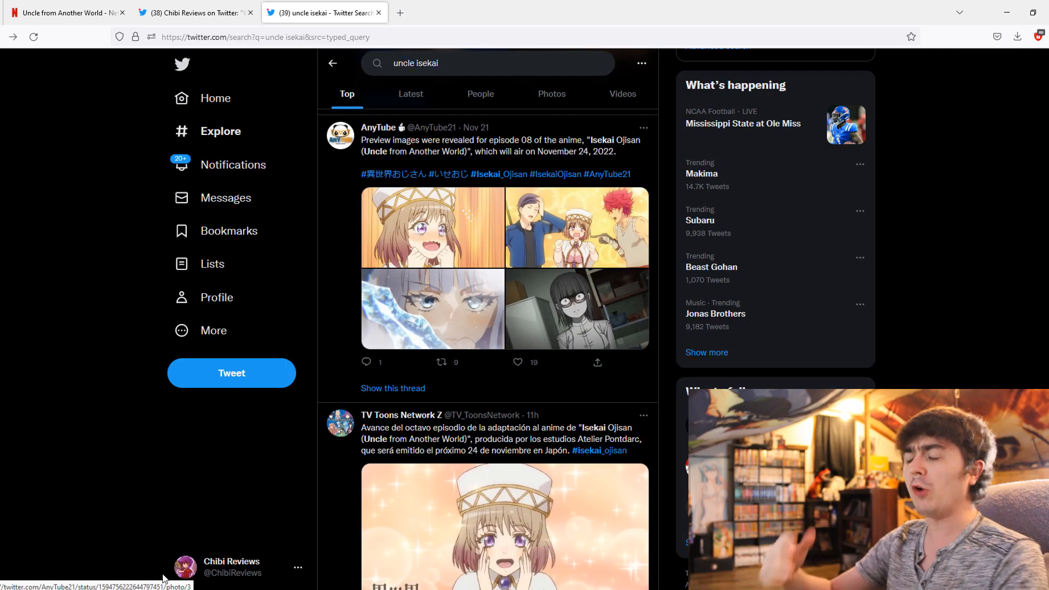
- Recheck Netflix's episodes 1–7, then return to the Chibi Reviews tweet about the same-day release delay
click(63, 12)
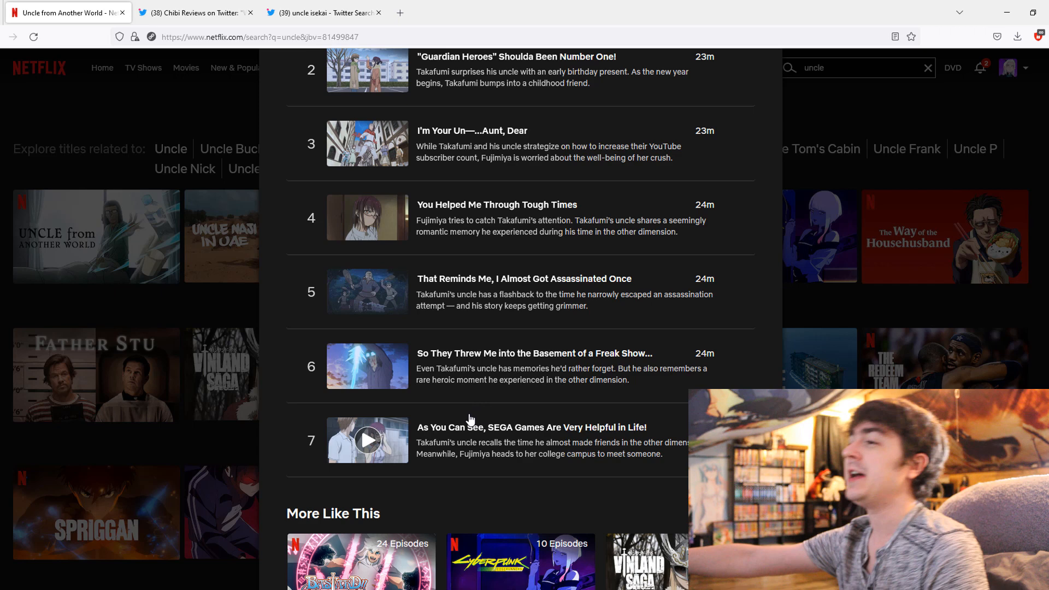
mouse_move(398, 413)
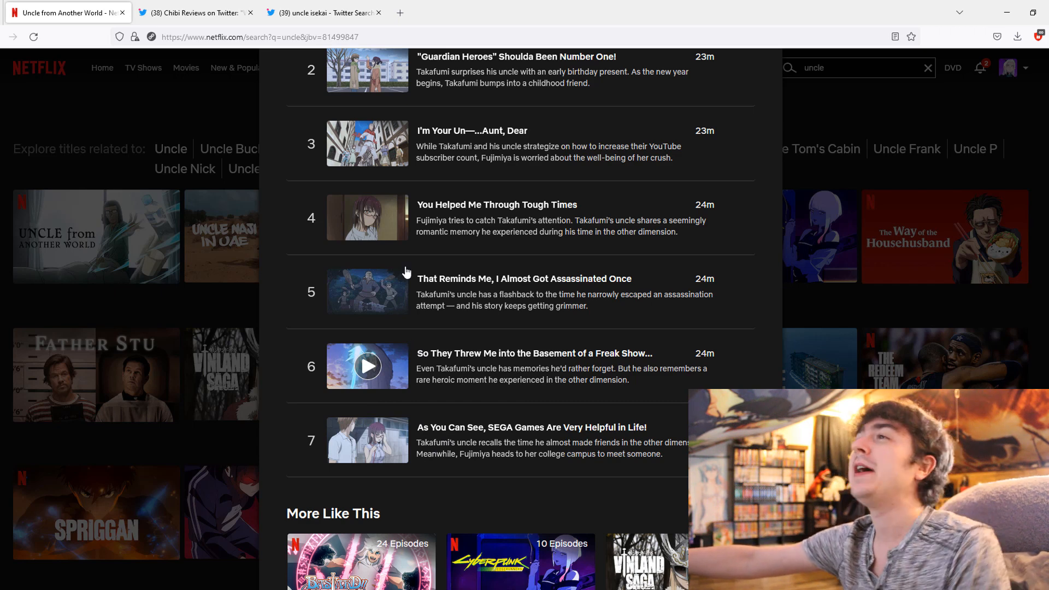
click(195, 12)
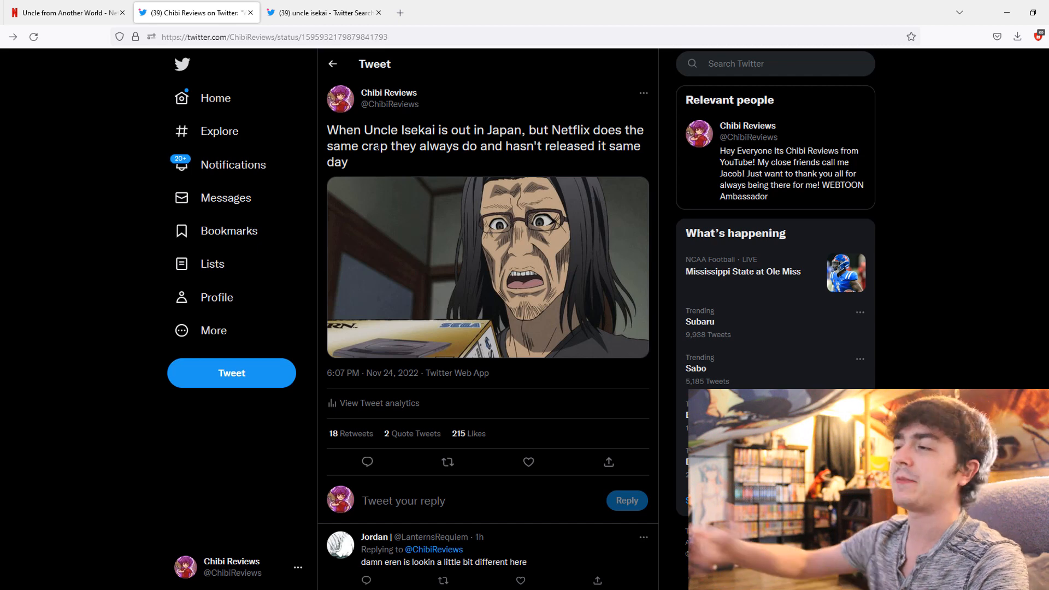
- Revisit the episode 8 preview tweets, then return to Netflix's list ending at episode 7
click(324, 12)
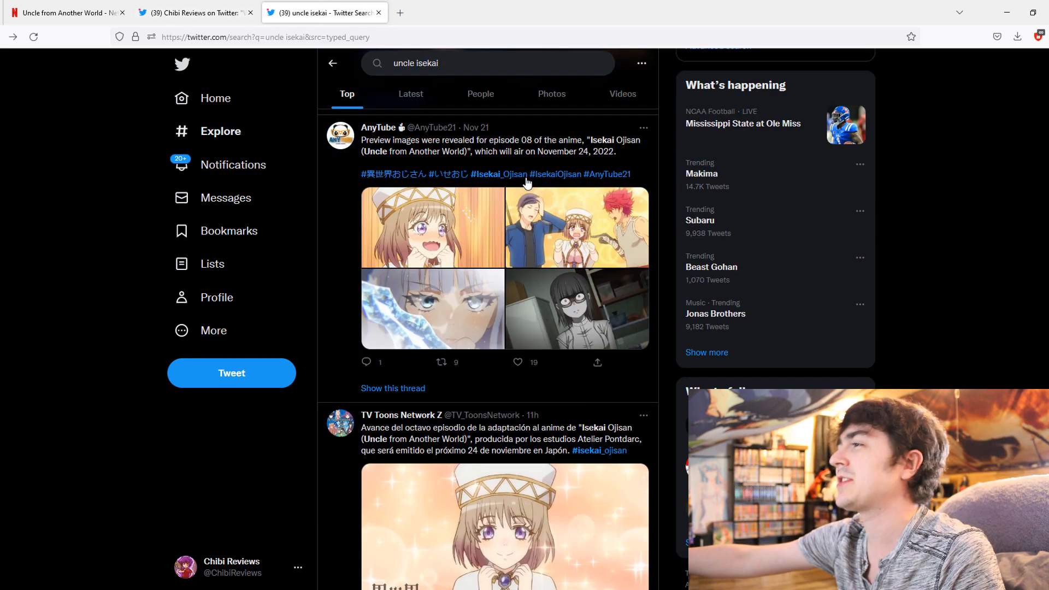
scroll(down, 3)
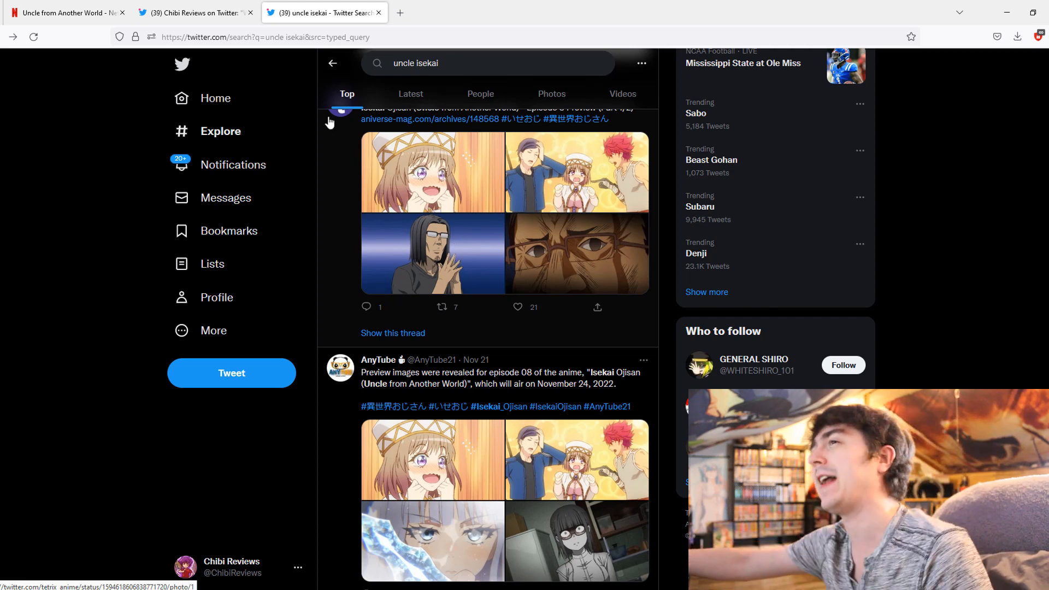
click(63, 12)
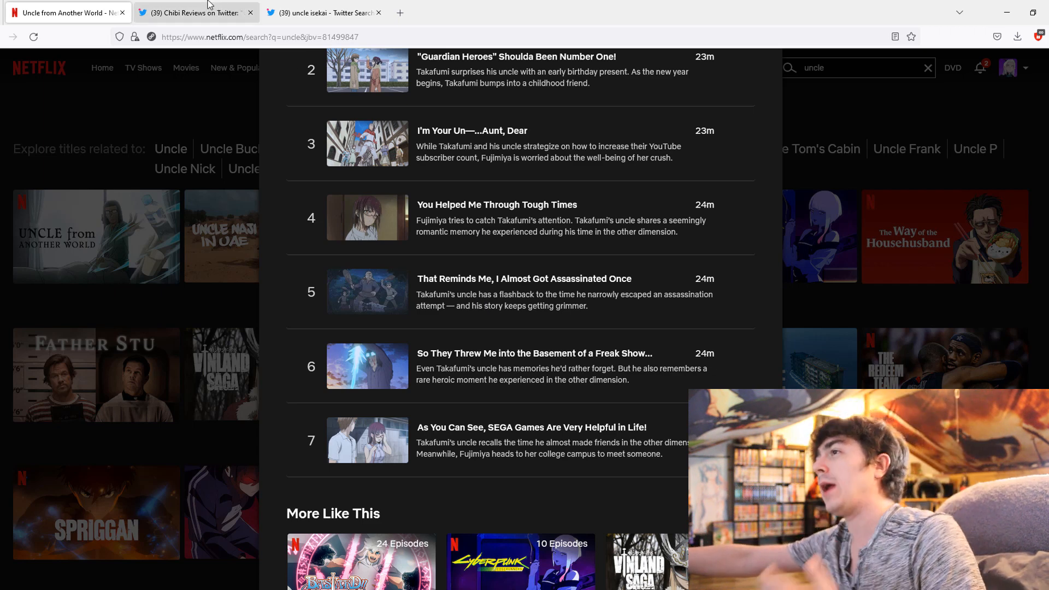
- View the Chibi Reviews tweet image full size, then return to tetrix's episode 8 preview post in the search
click(195, 12)
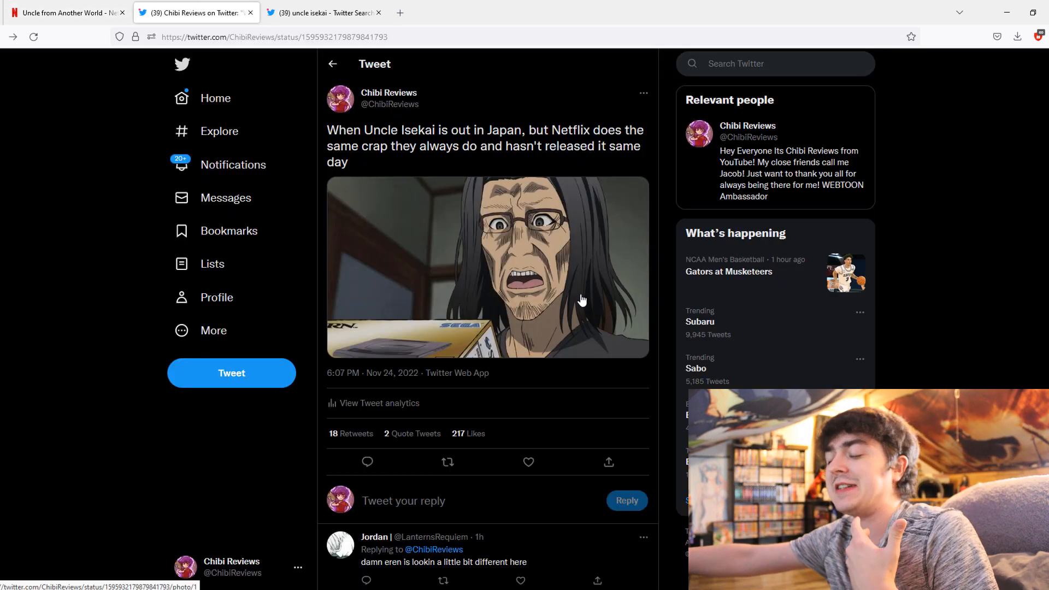
click(487, 268)
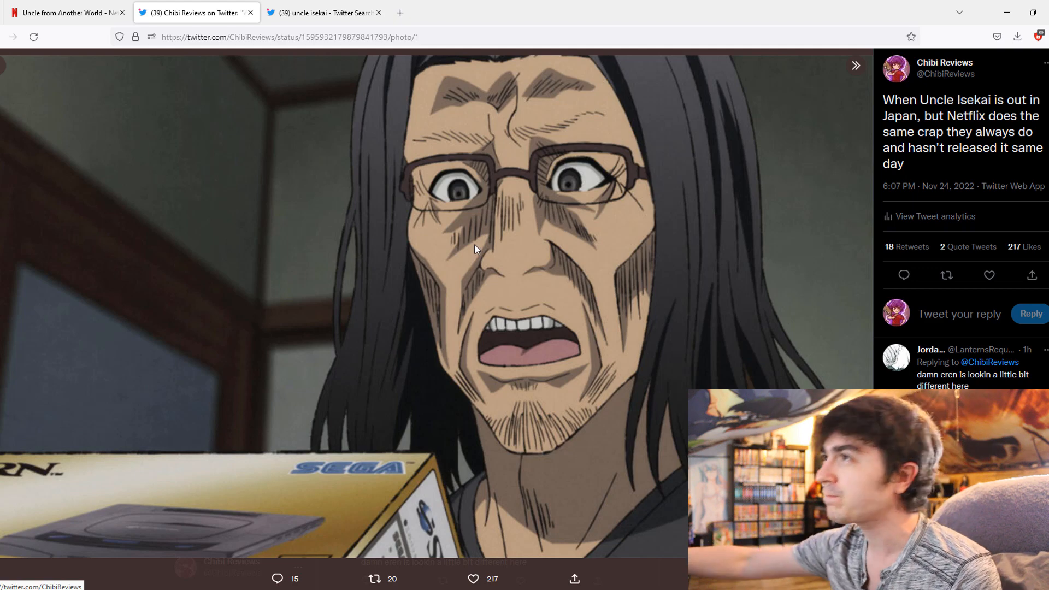
click(321, 12)
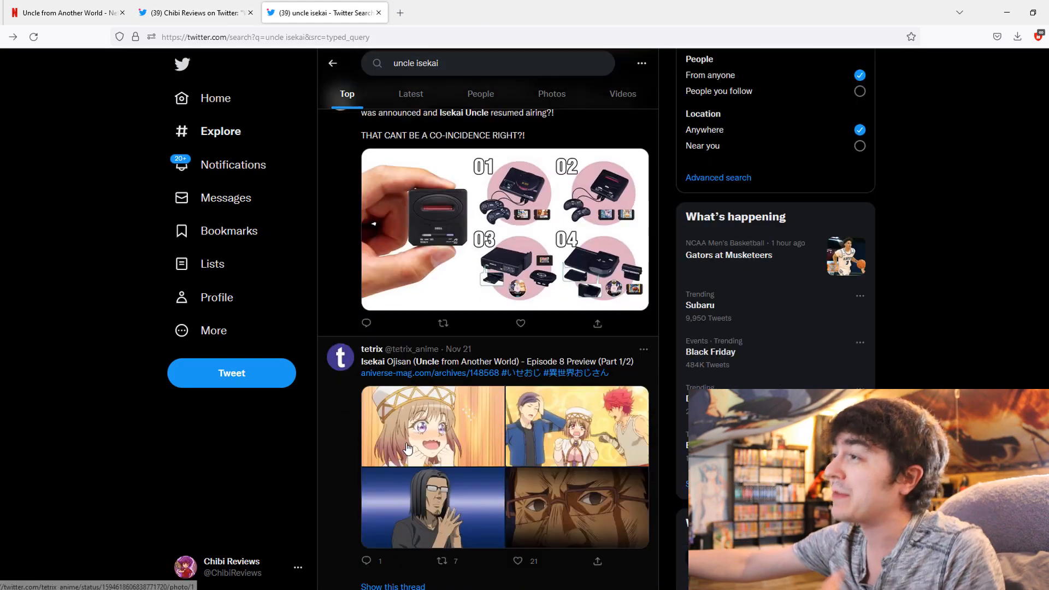
scroll(down, 3)
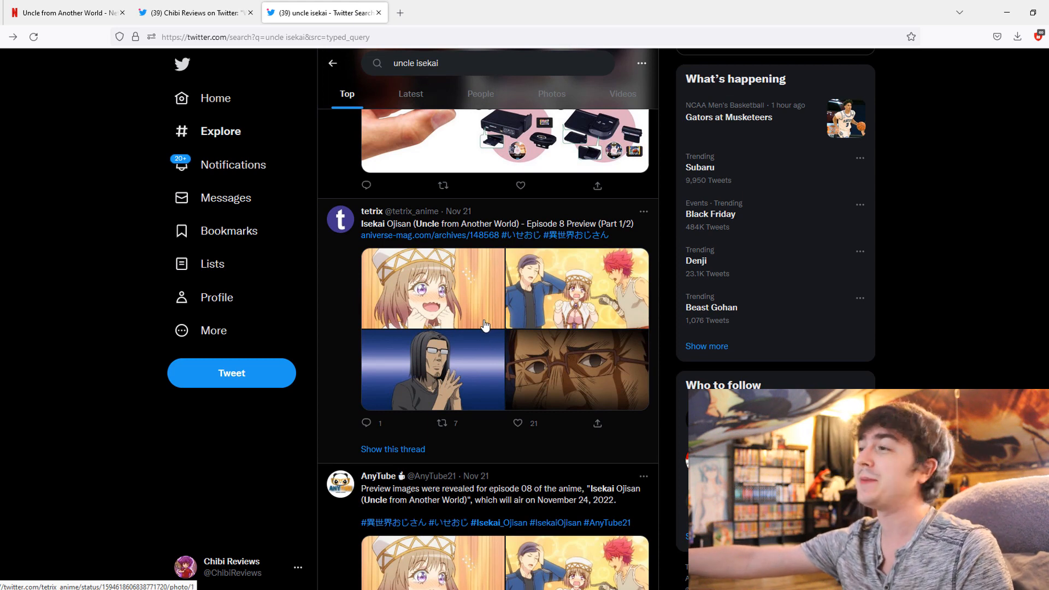